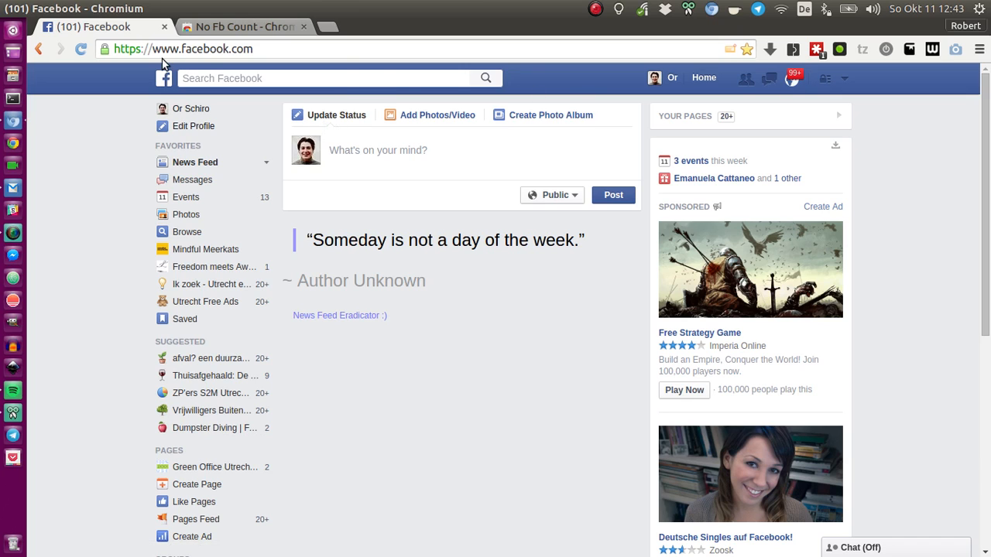
Return to the Facebook tab and enable No Fb Count from the extensions menu
click(240, 26)
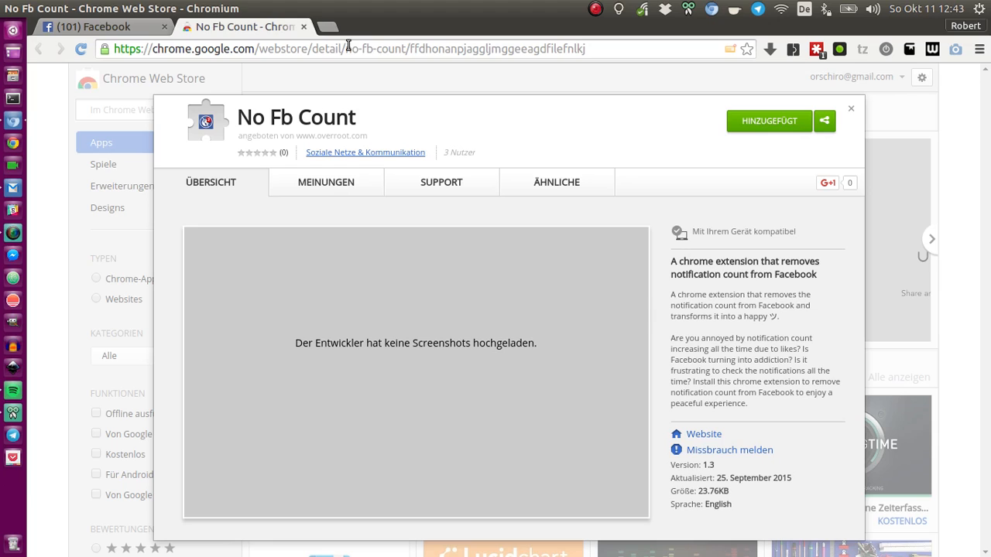
mouse_move(520, 148)
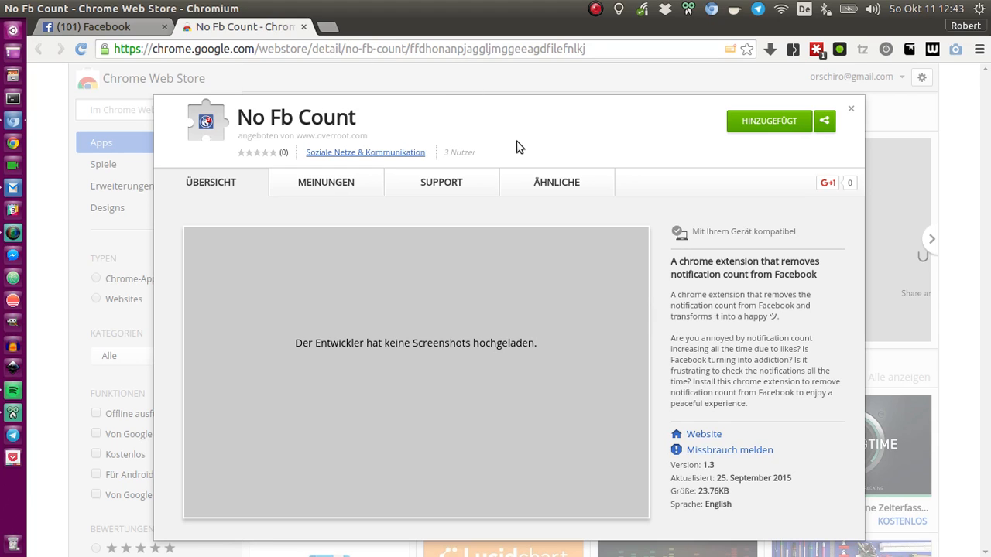
mouse_move(500, 140)
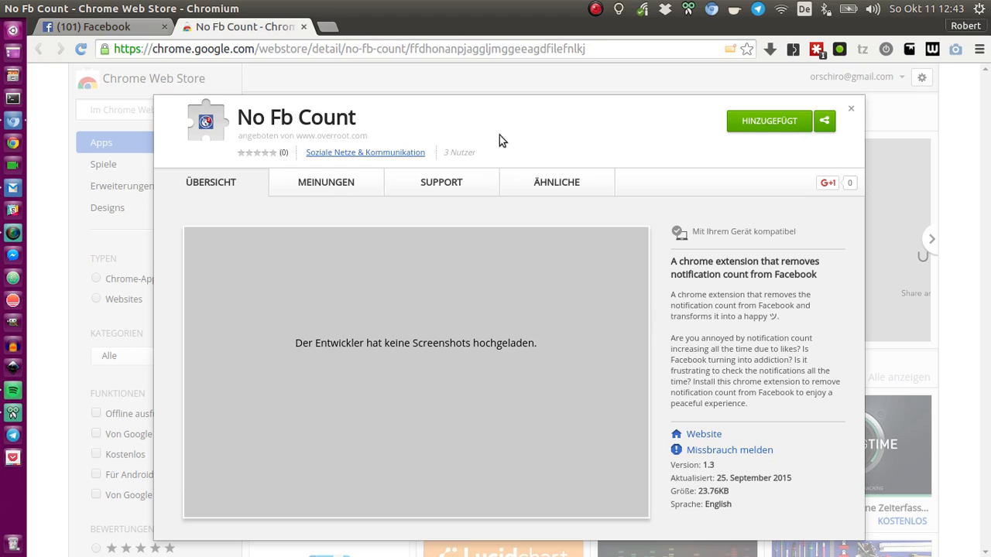
click(93, 27)
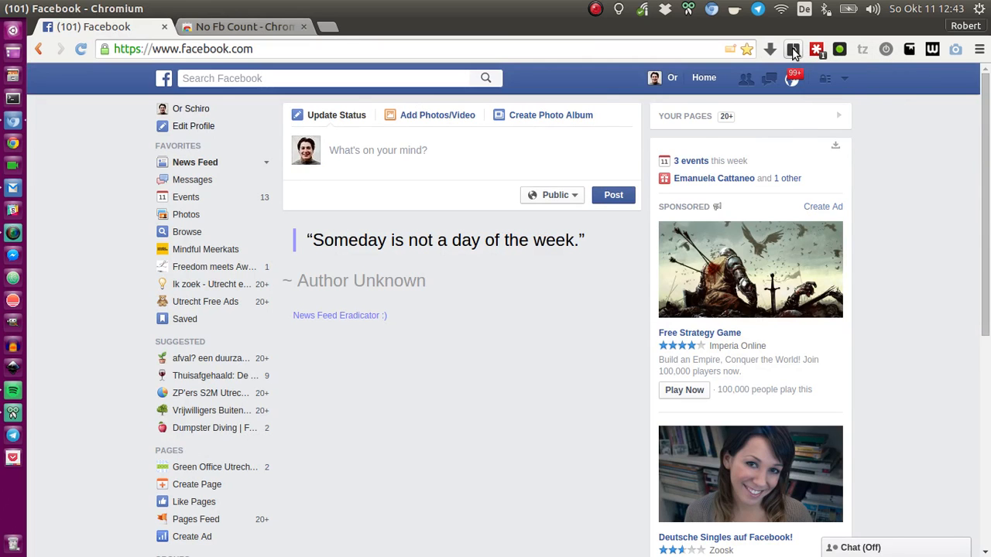
click(792, 49)
text(no fb)
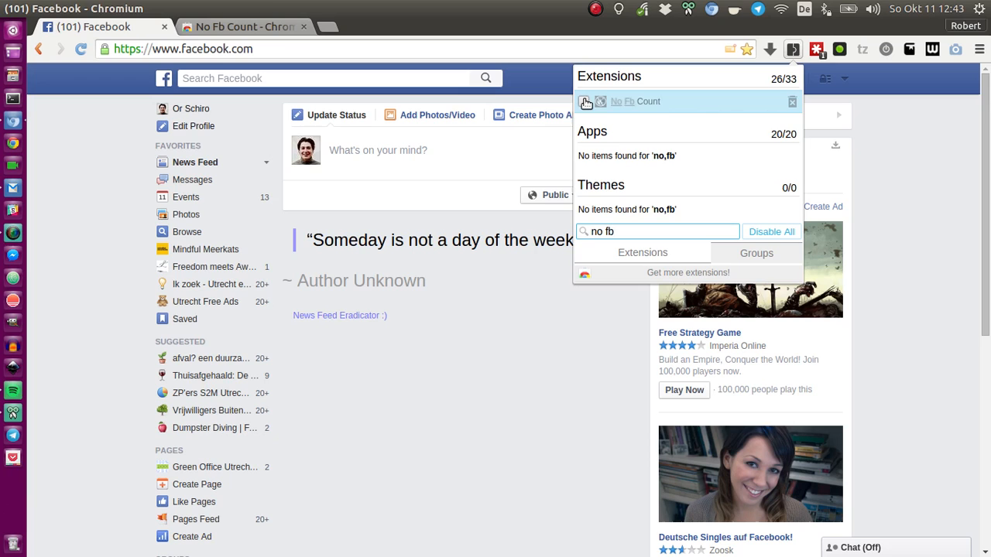
click(585, 102)
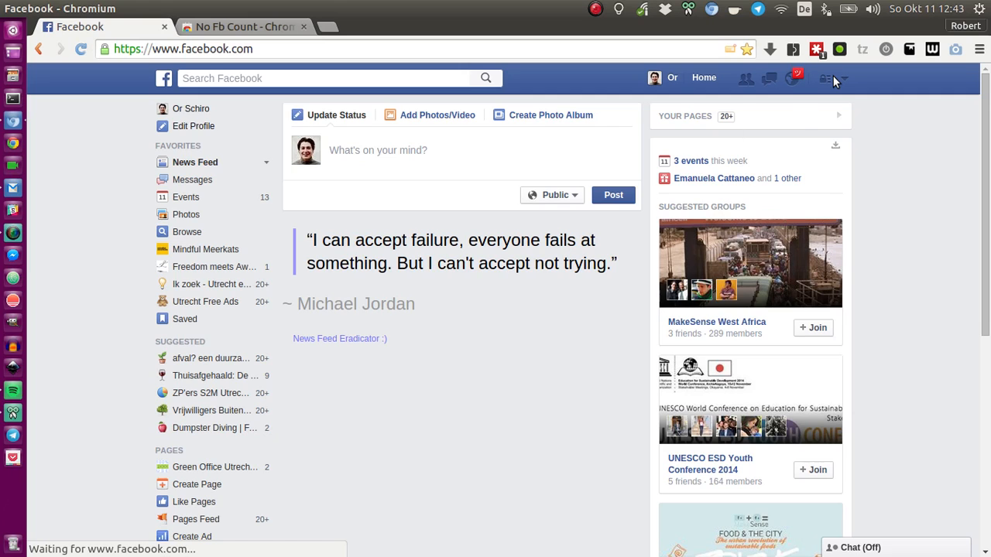
Preview and dismiss the count-free notifications, then switch to the No Fb Count store tab
click(792, 79)
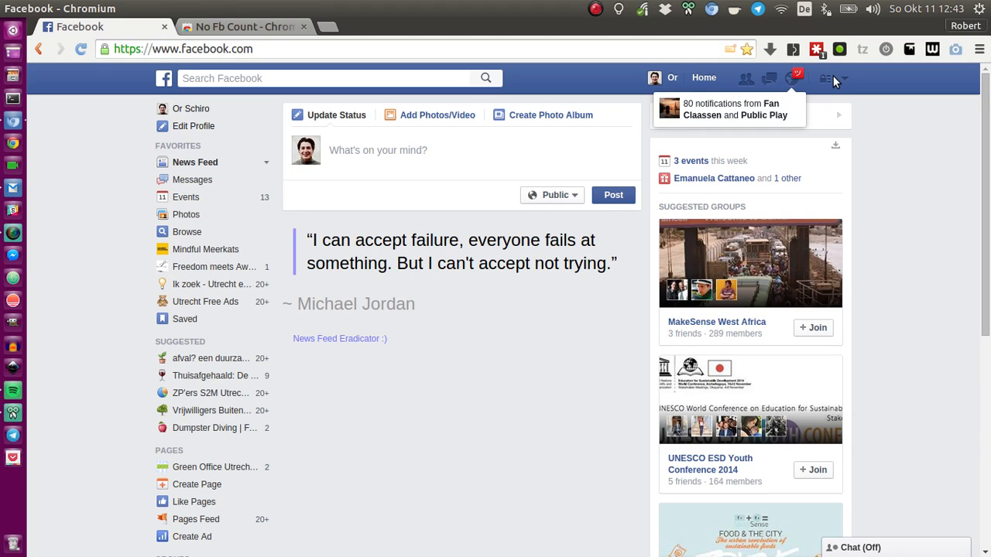
click(819, 78)
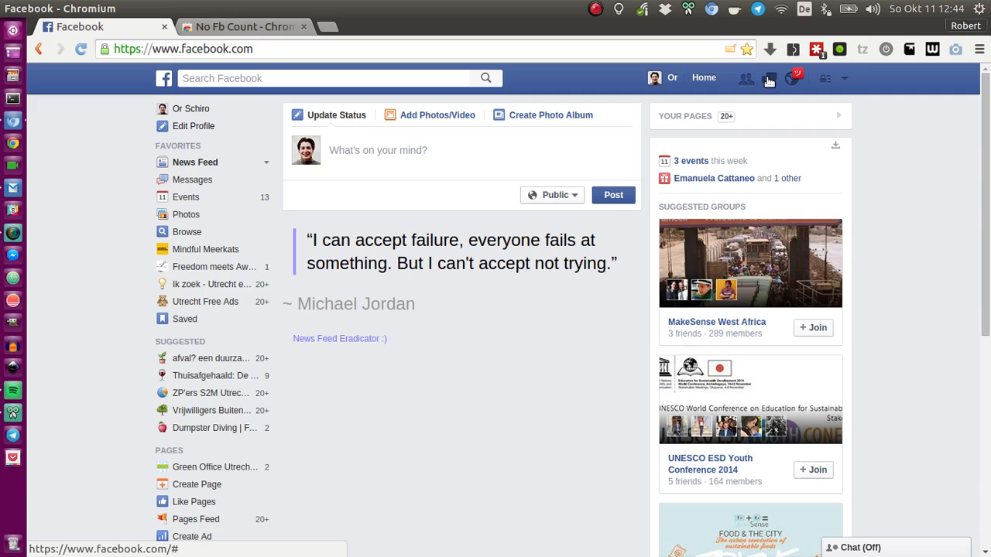
mouse_move(936, 188)
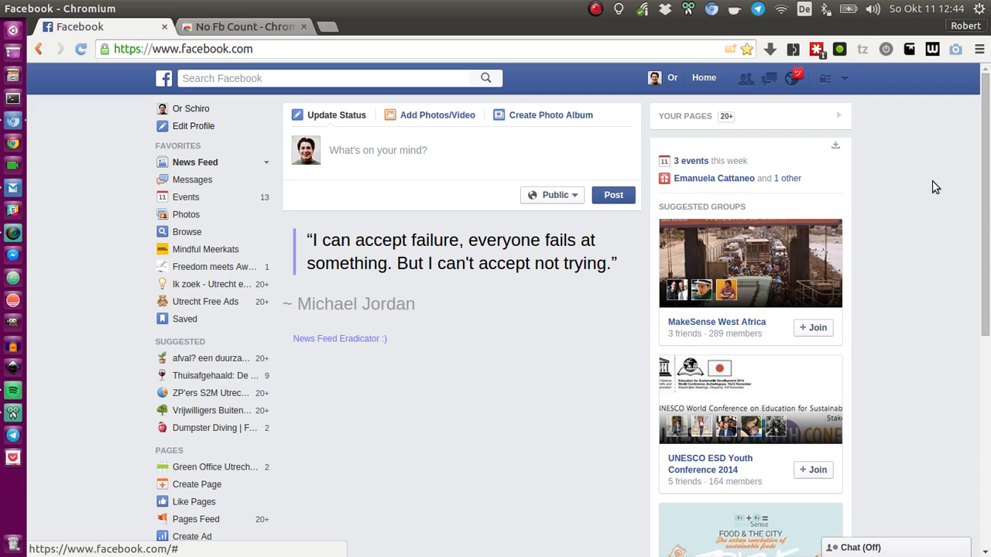
mouse_move(959, 166)
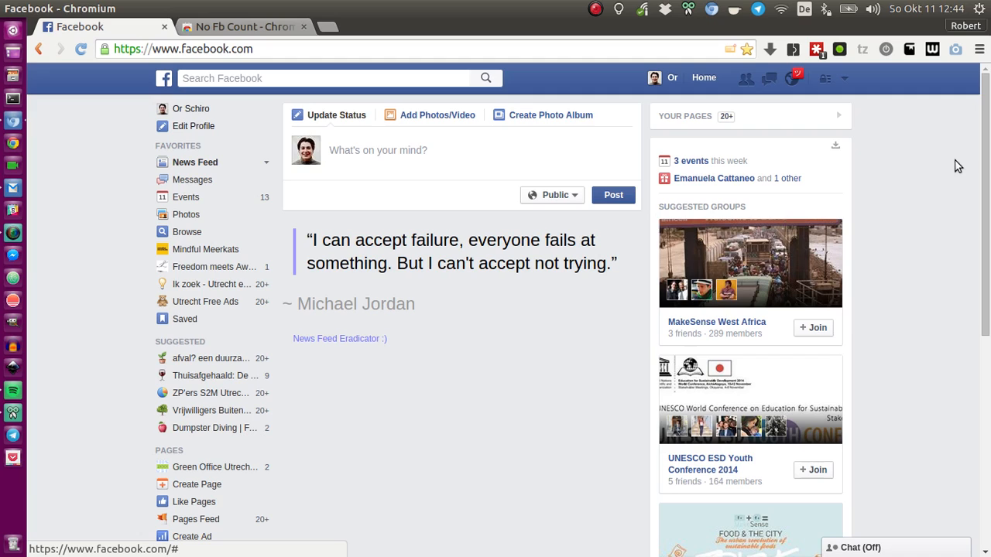
mouse_move(906, 202)
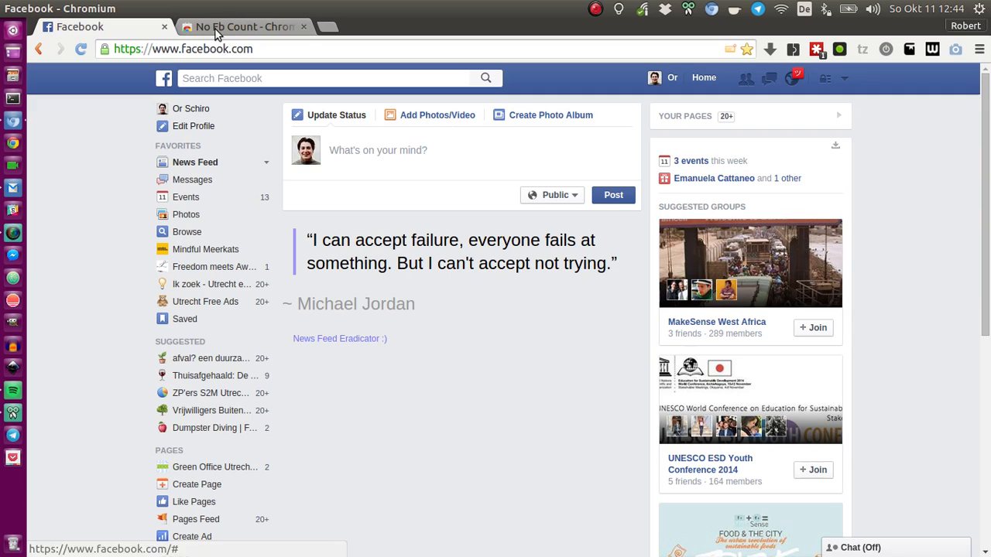
click(244, 27)
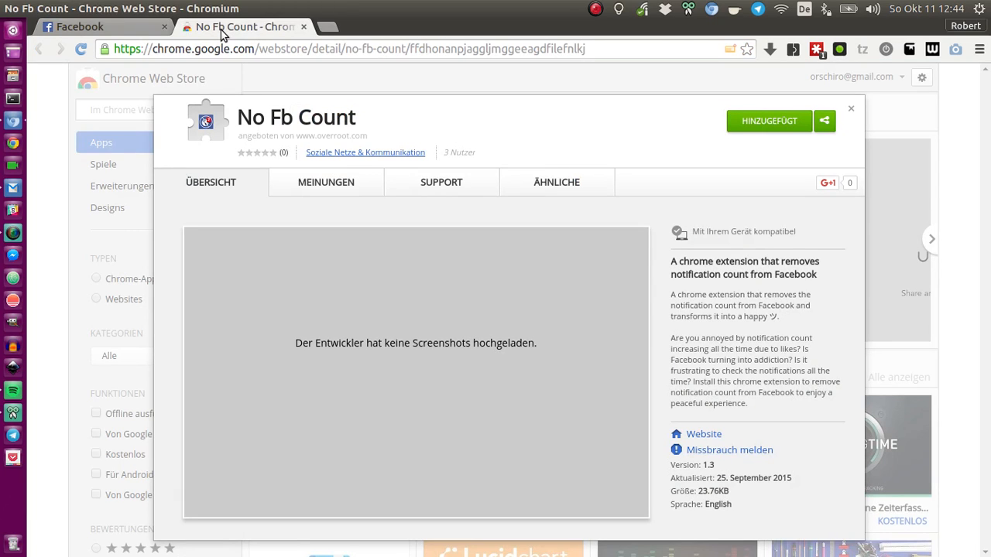